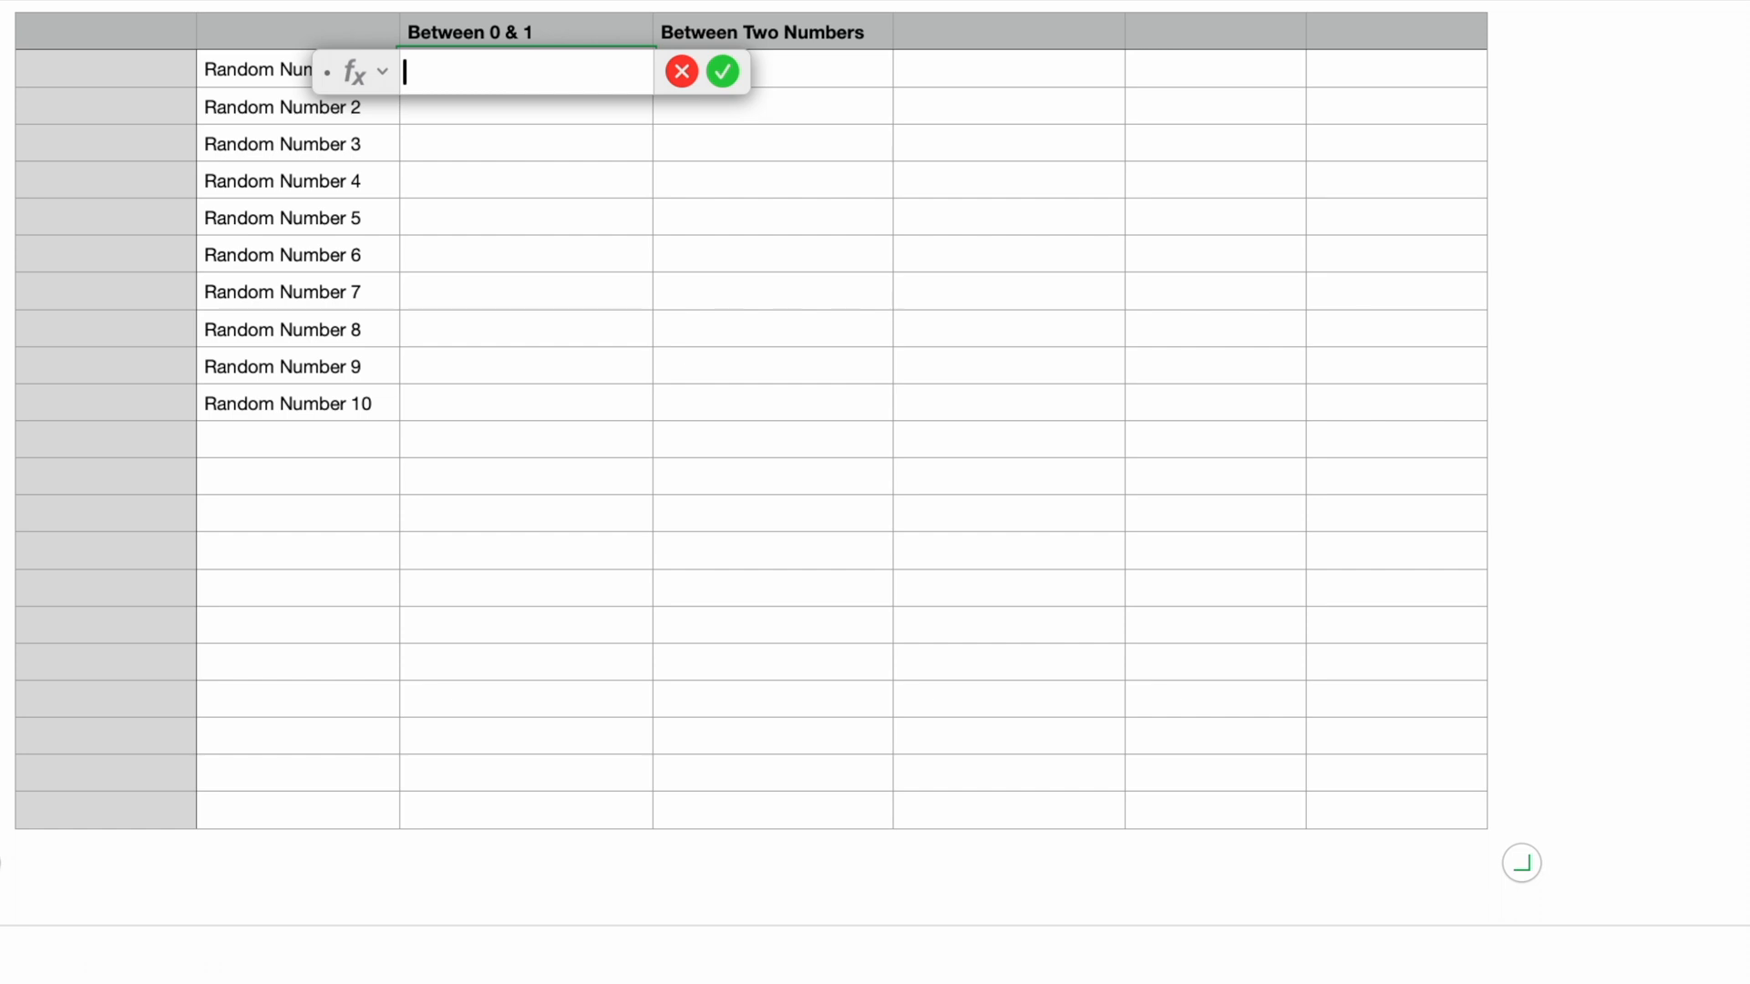
# Step: Enter =RAND() in the first 'Between 0 & 1' cell and confirm it
pyautogui.write('RAND')
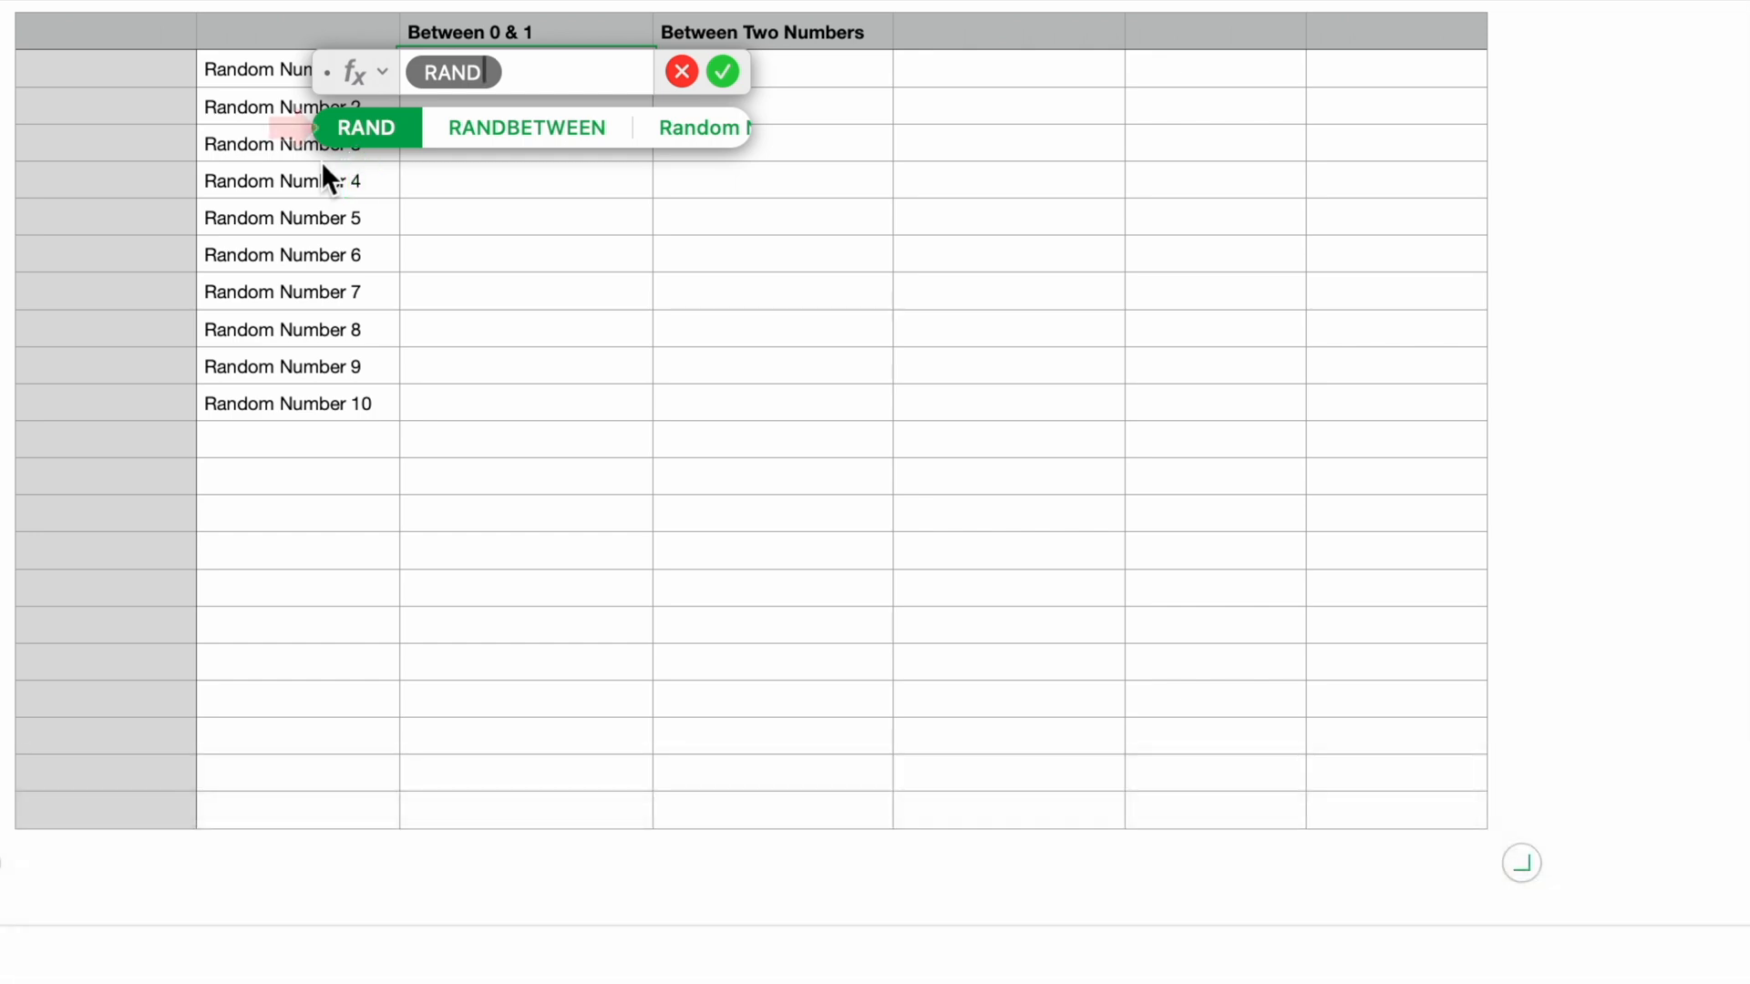
pyautogui.click(366, 128)
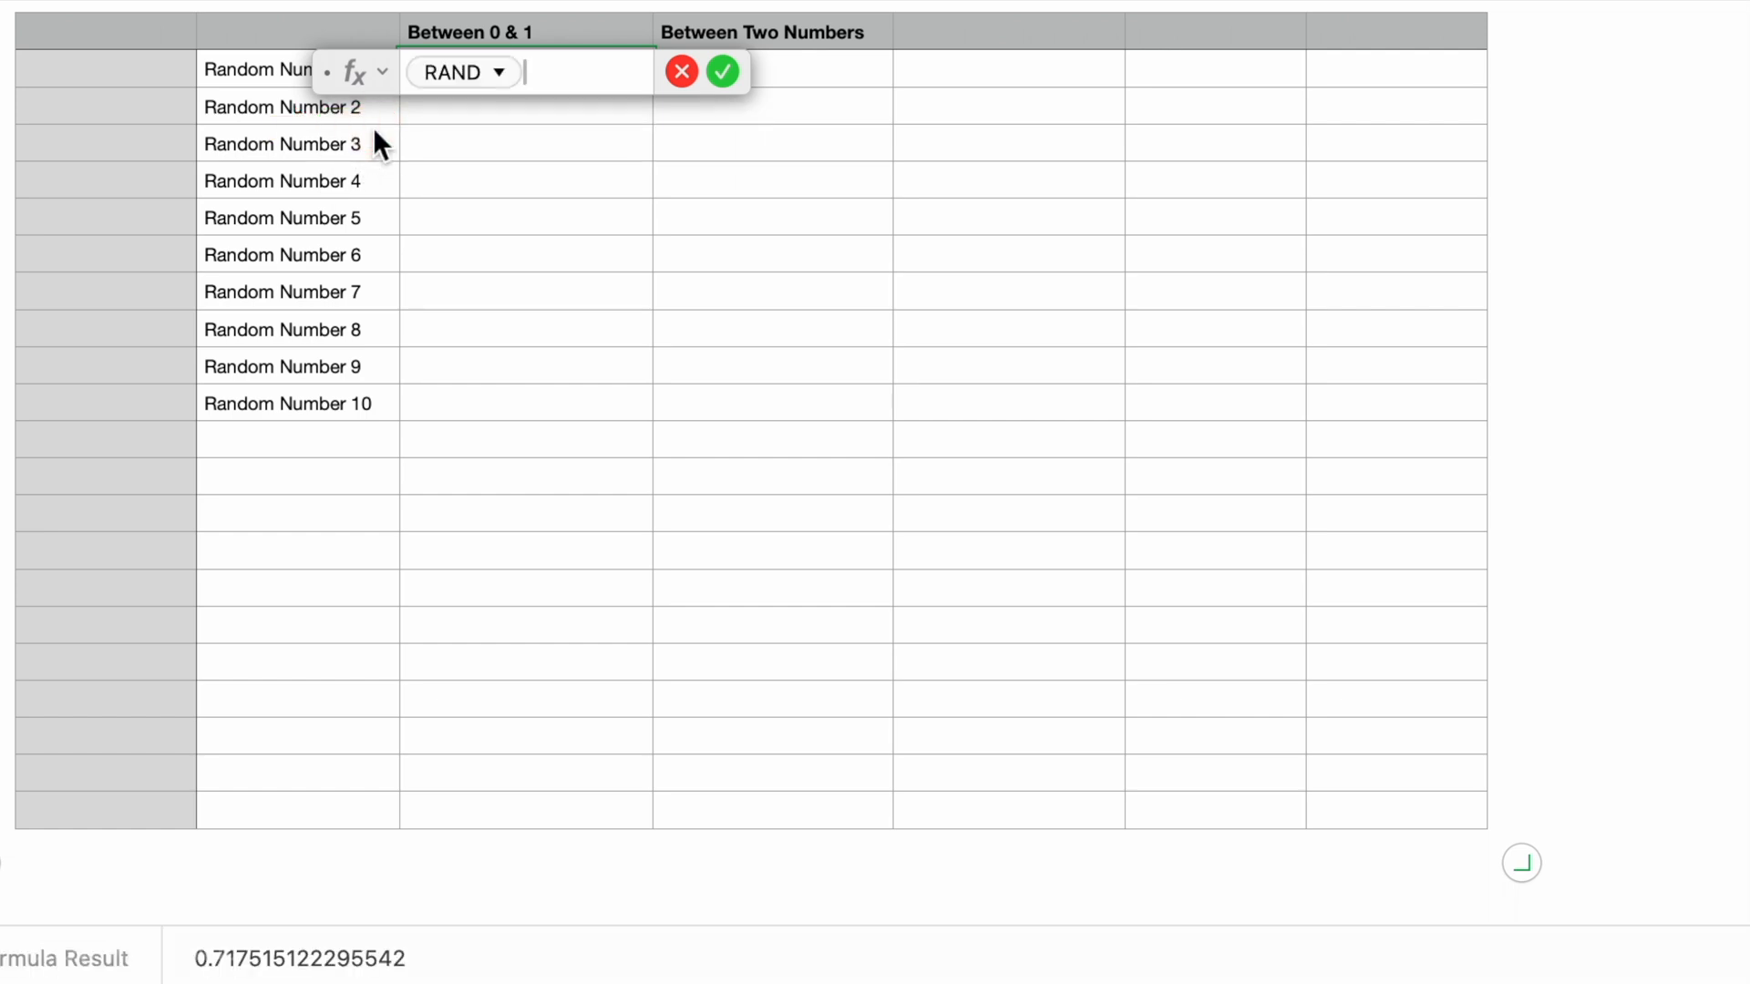
pyautogui.moveTo(715, 128)
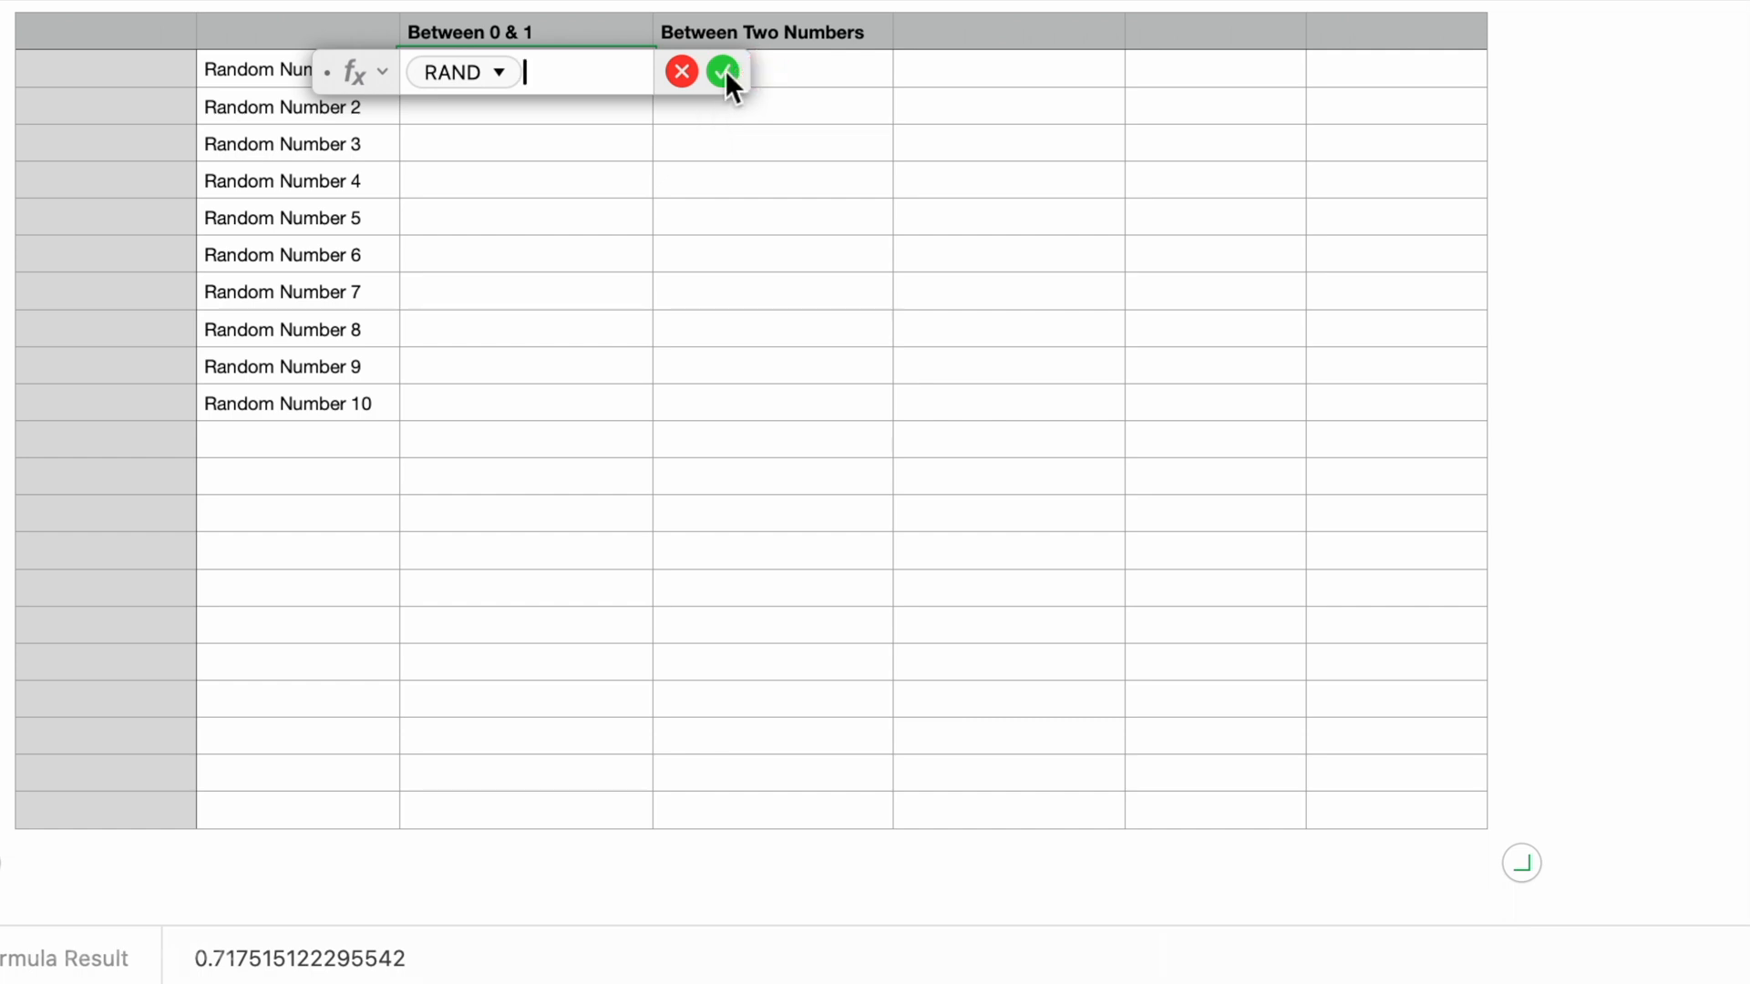
pyautogui.click(724, 71)
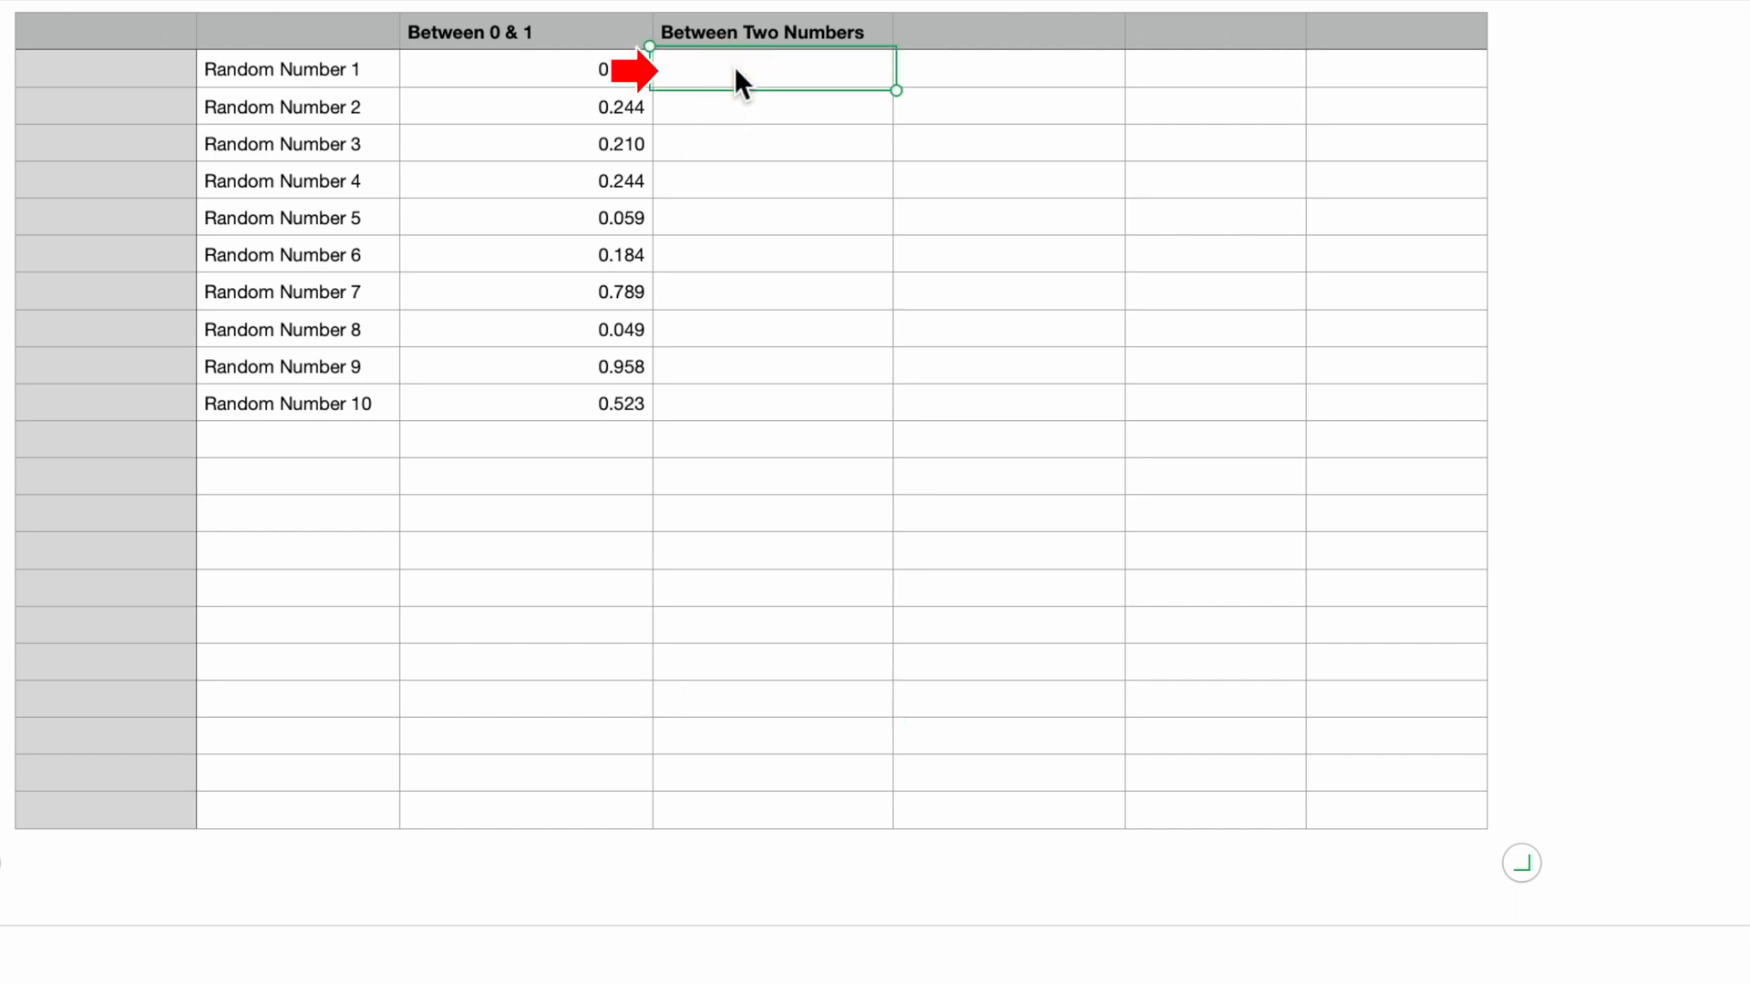
# Step: Build RANDBETWEEN(50,100) in the first 'Between Two Numbers' cell, unconfirmed
pyautogui.write('ra')
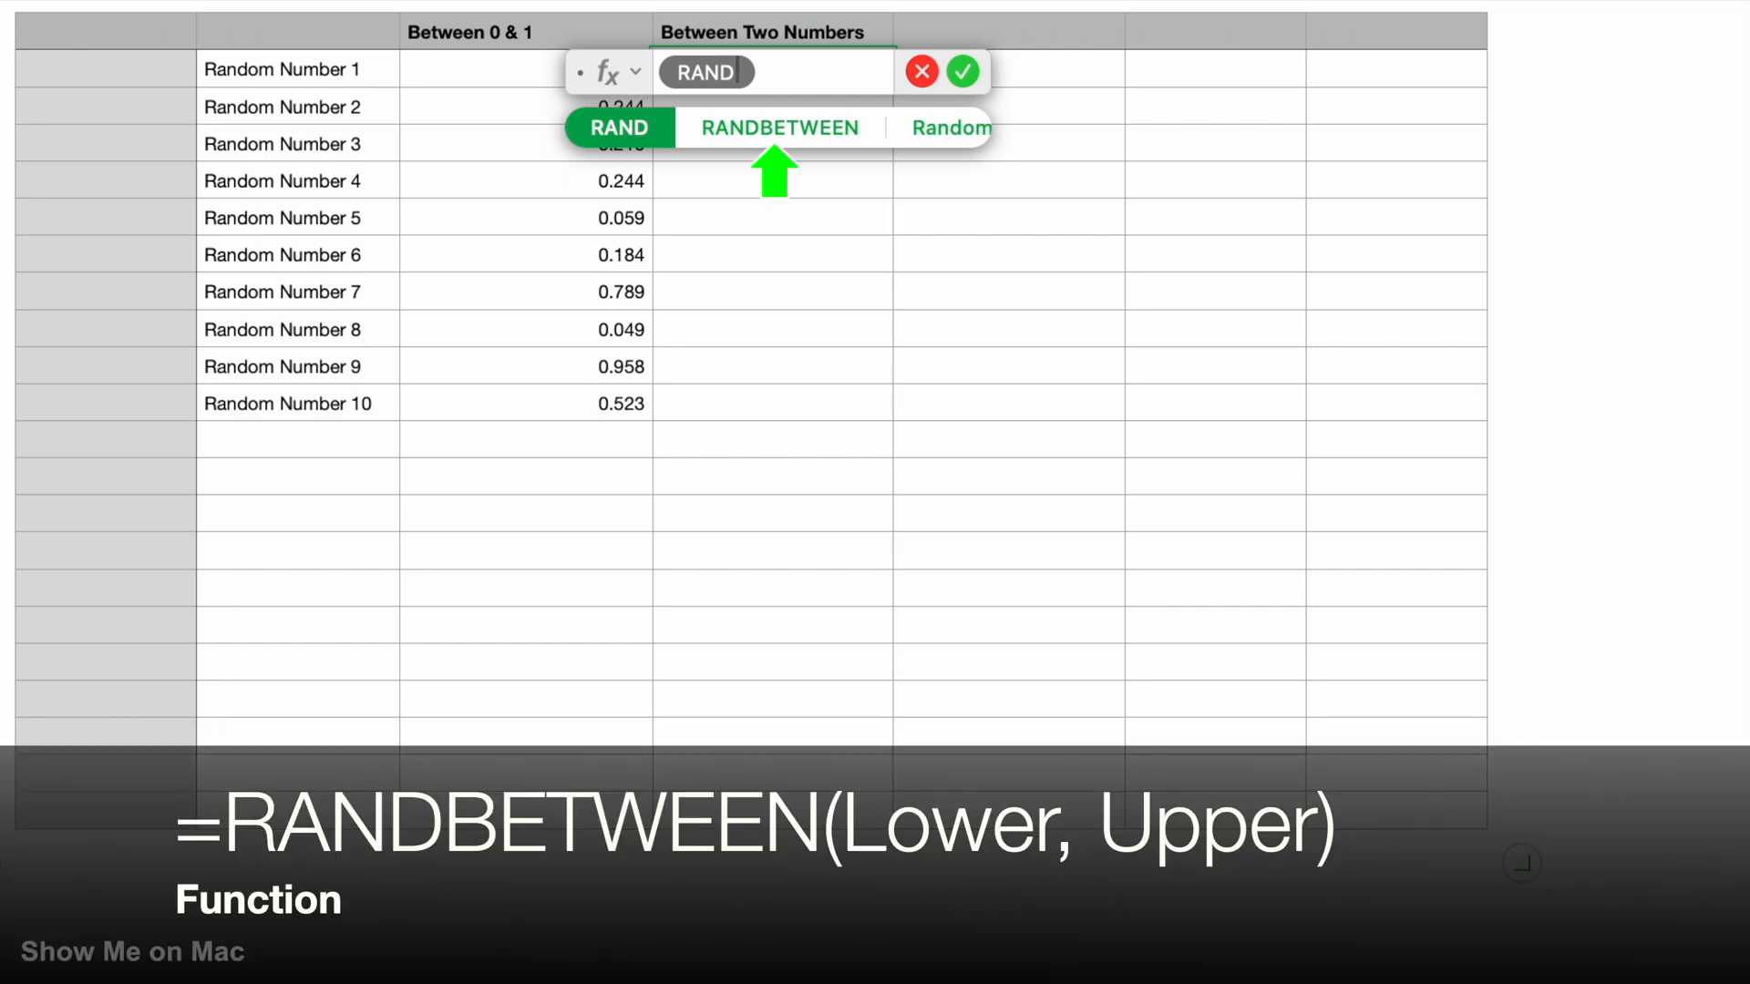
pyautogui.click(780, 126)
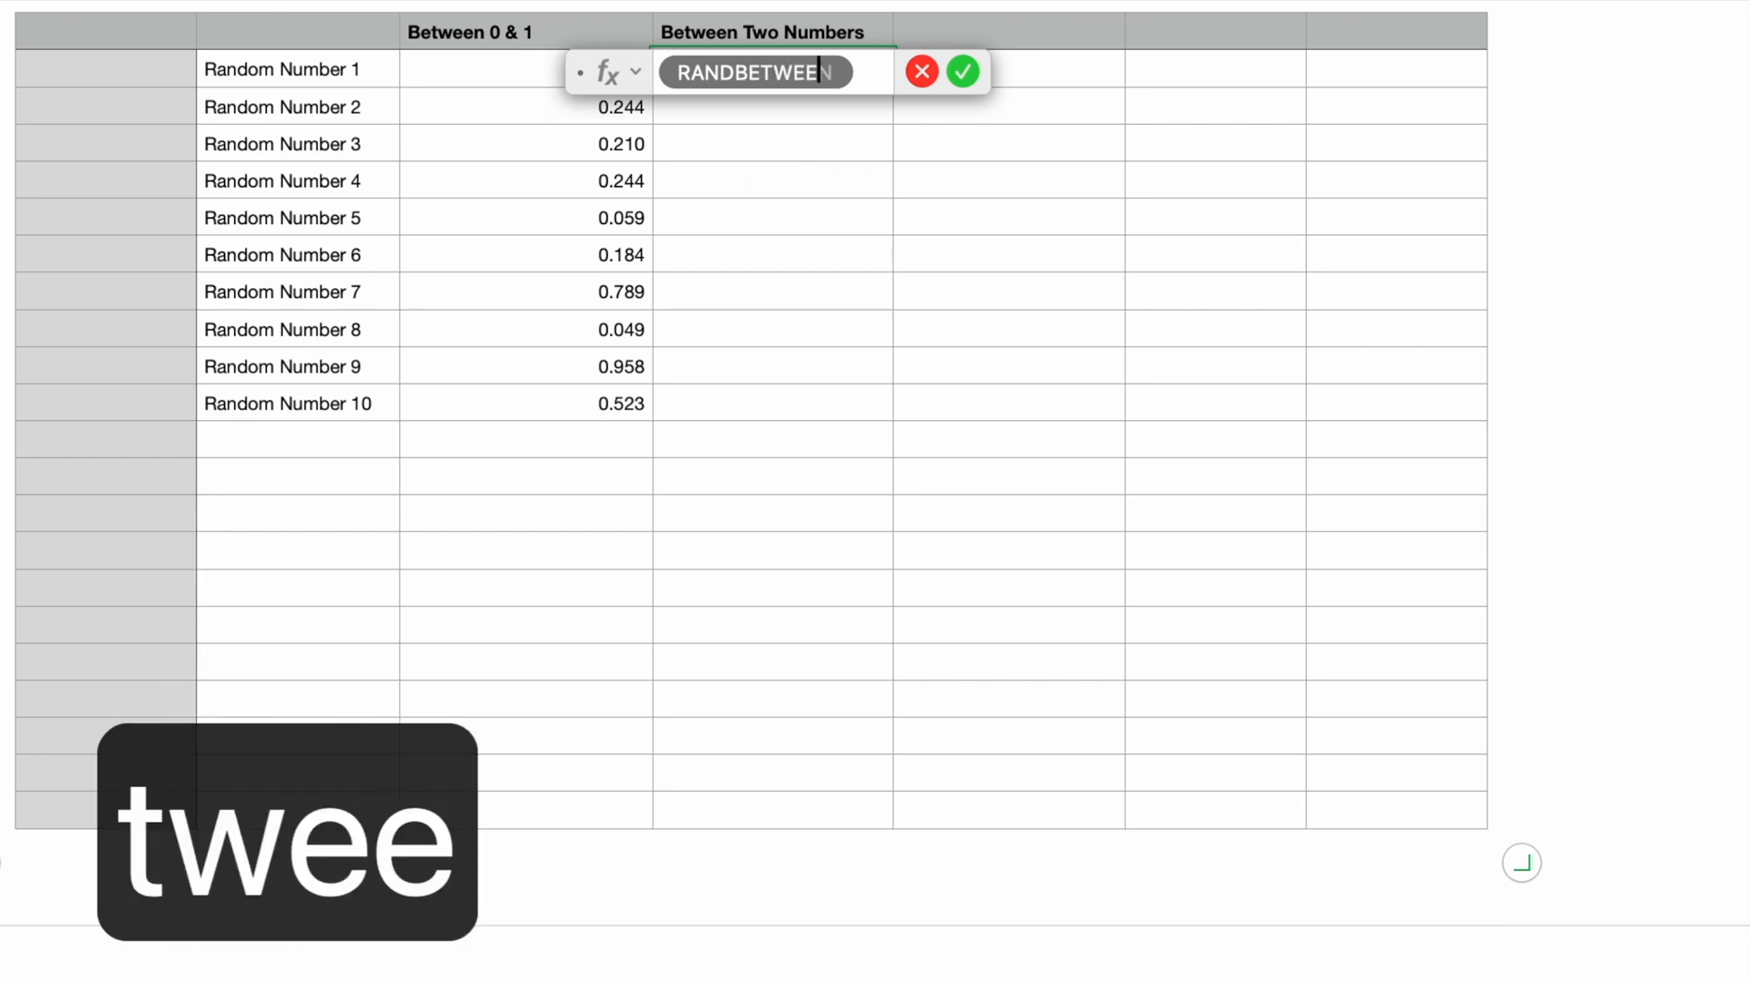
pyautogui.press('Return')
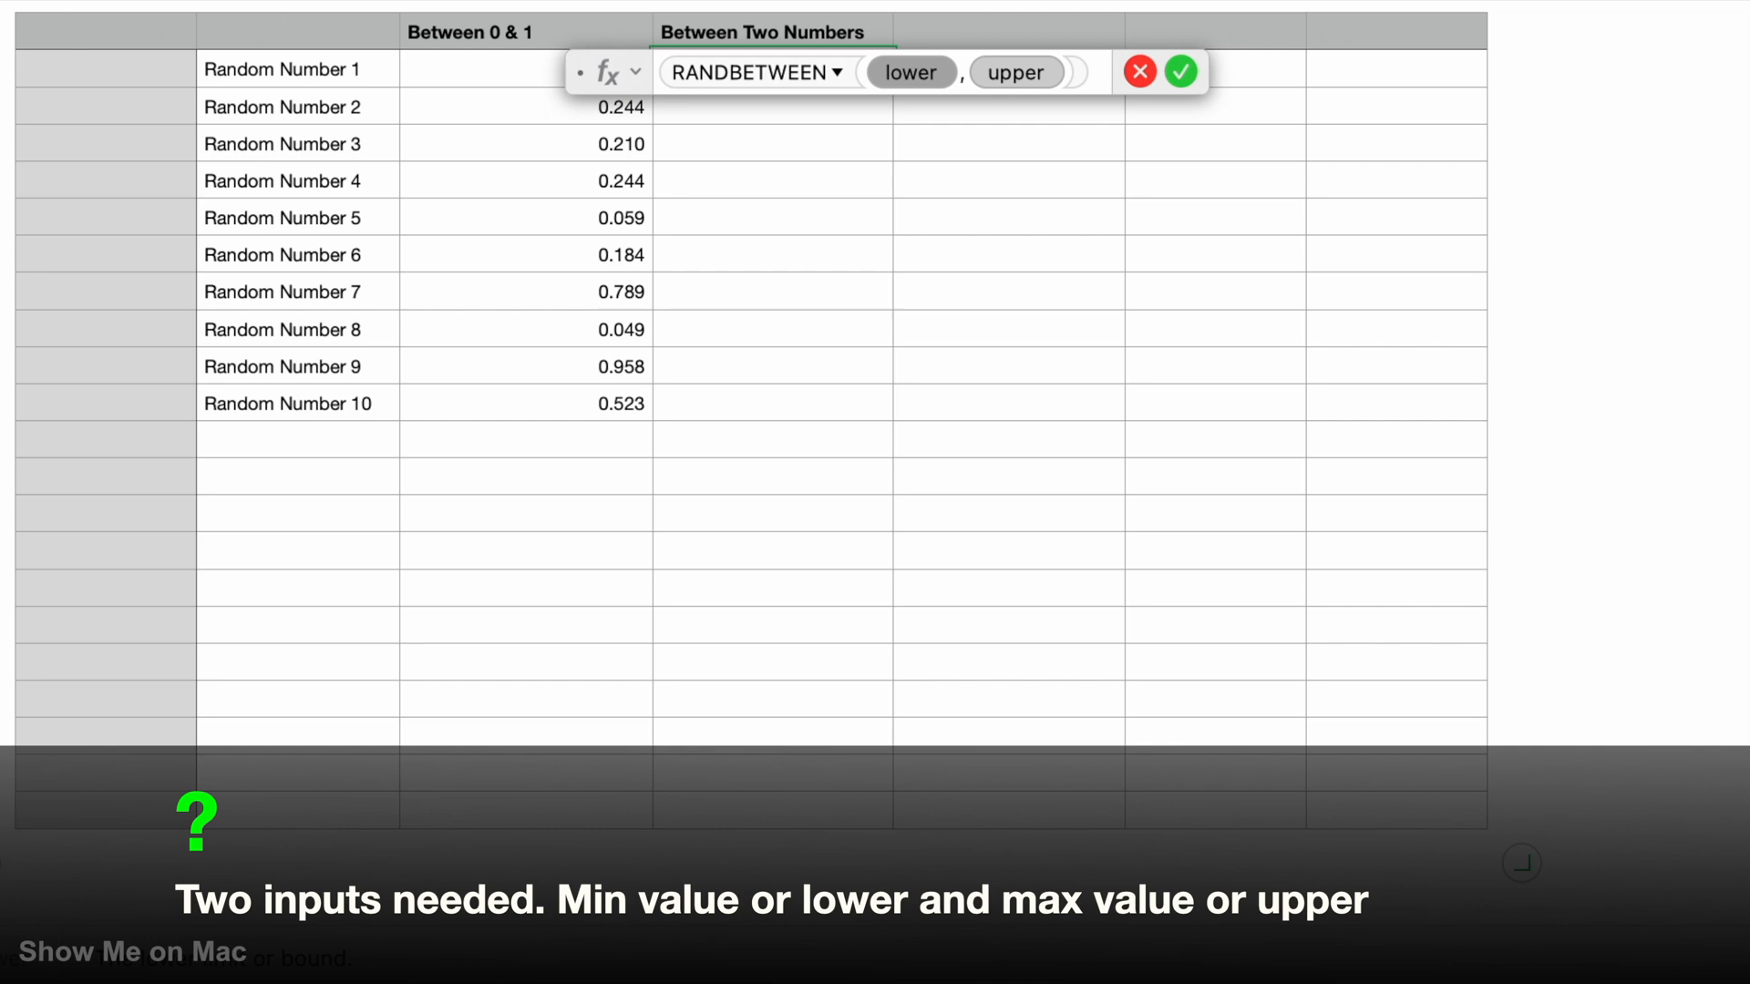
pyautogui.click(911, 71)
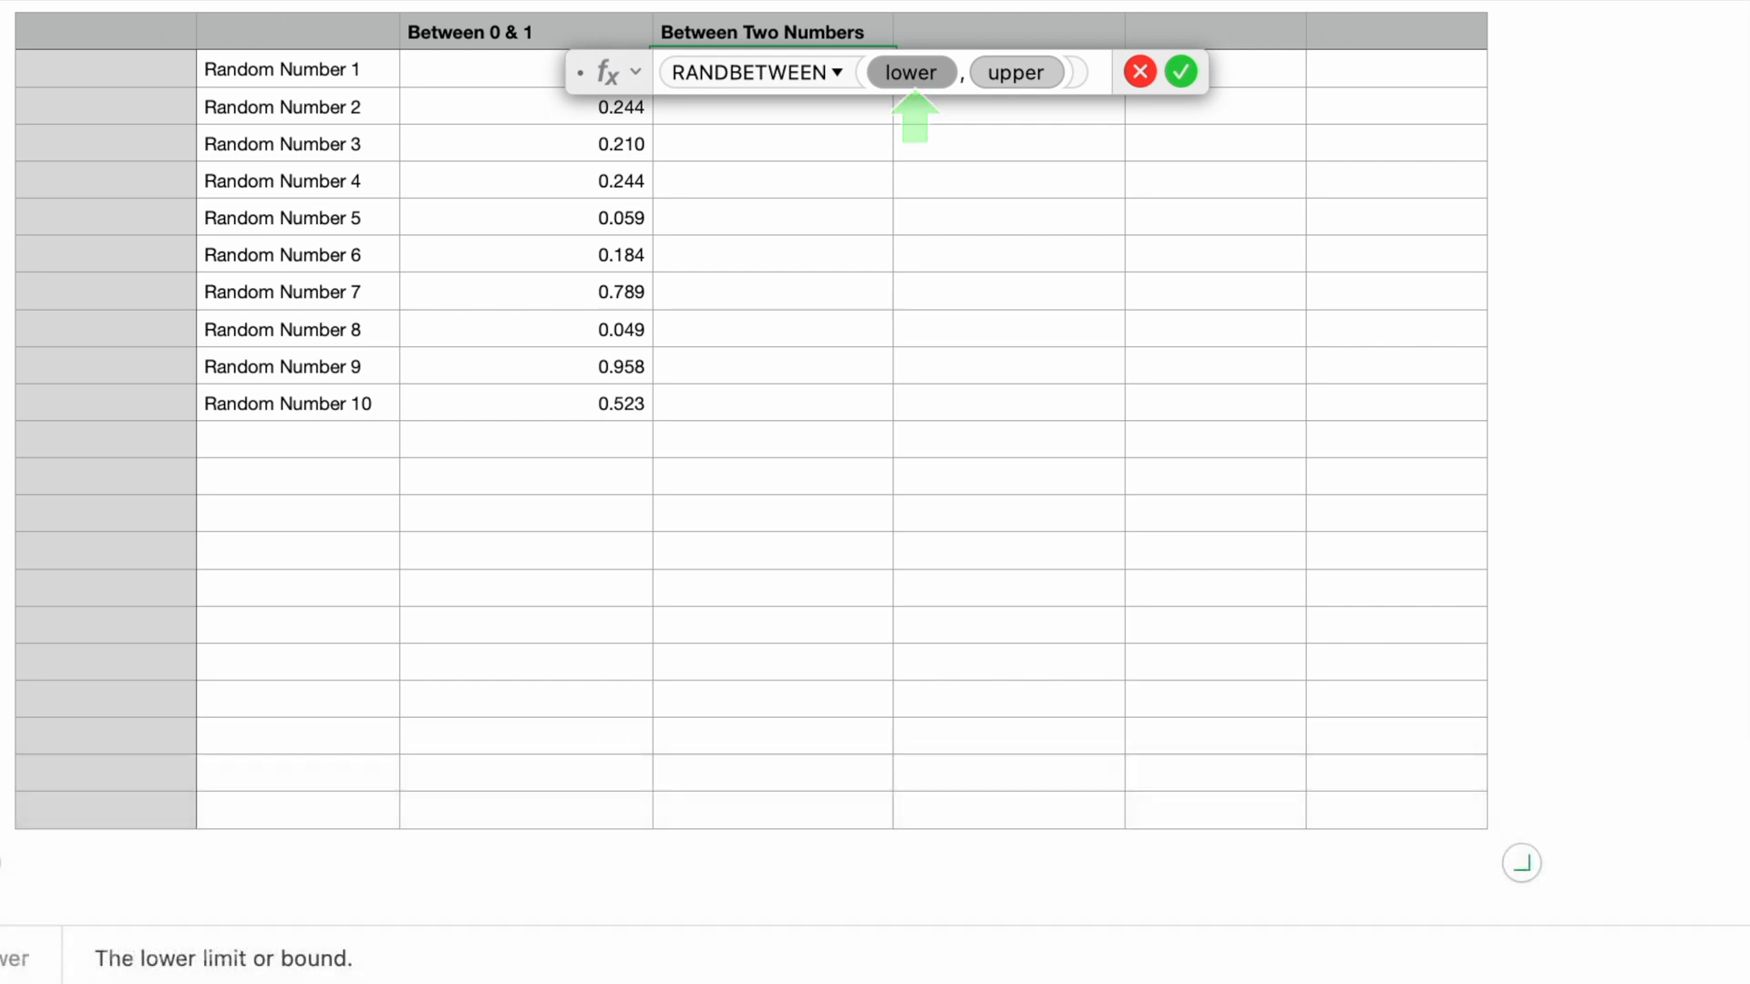
pyautogui.click(1014, 71)
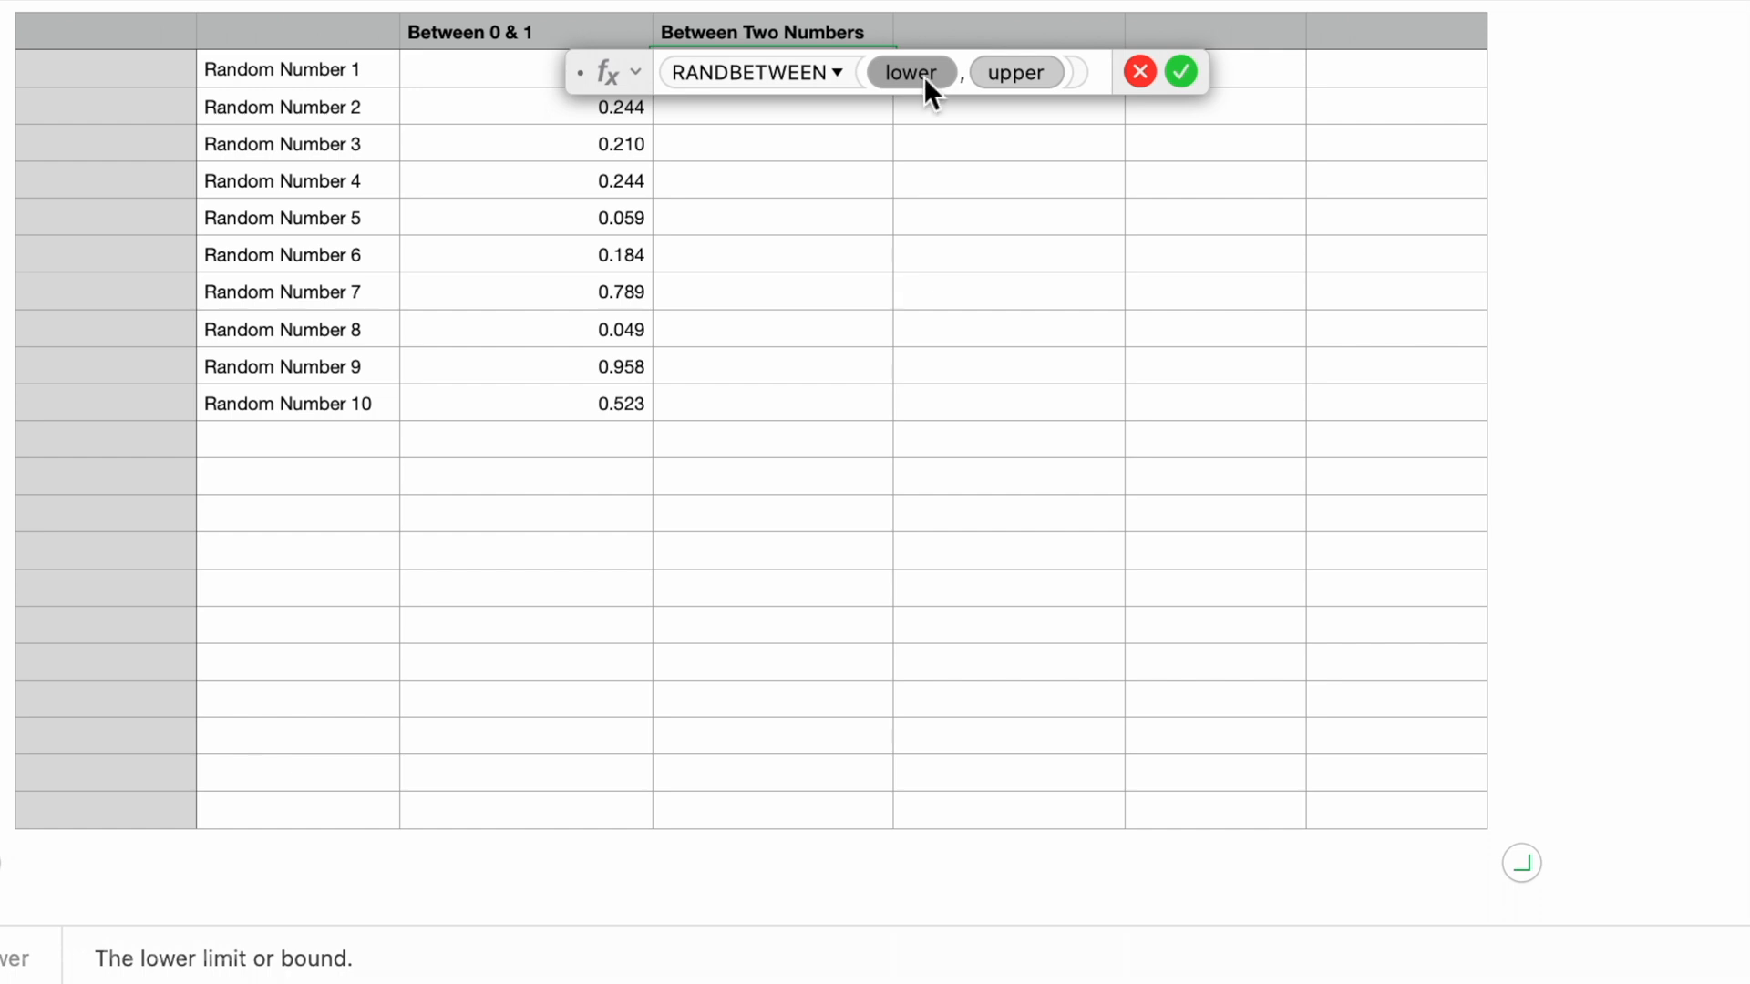
pyautogui.write('50')
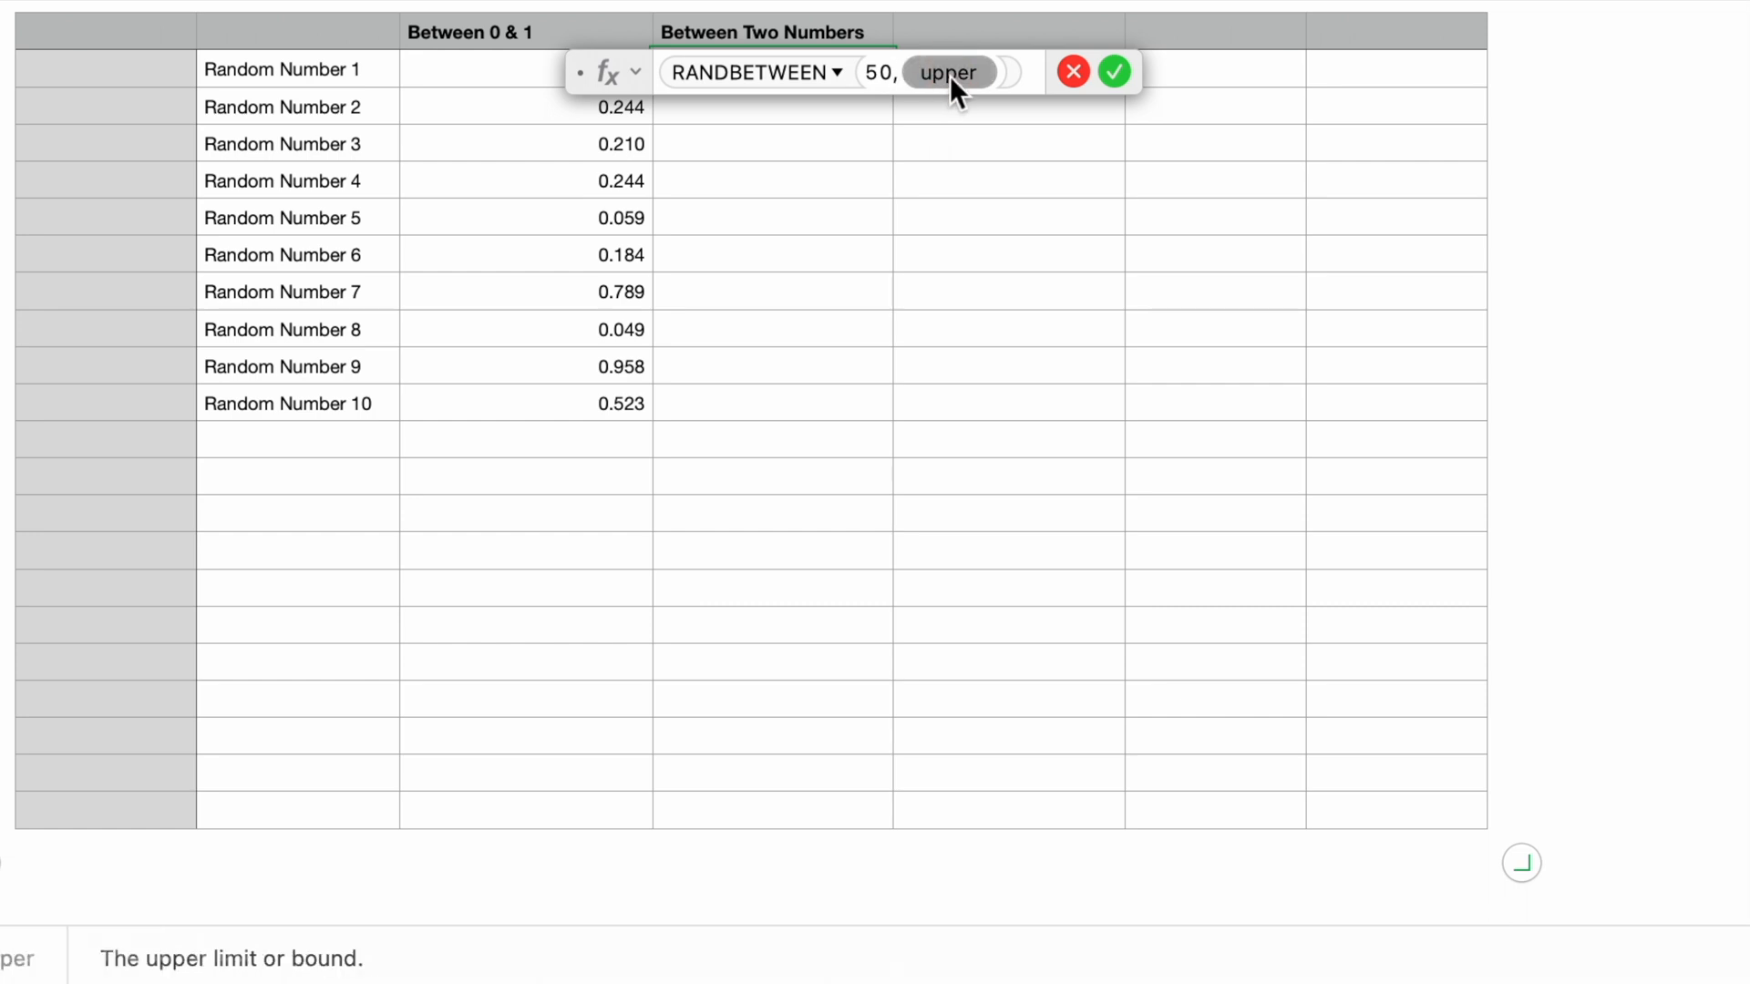
pyautogui.write('100)')
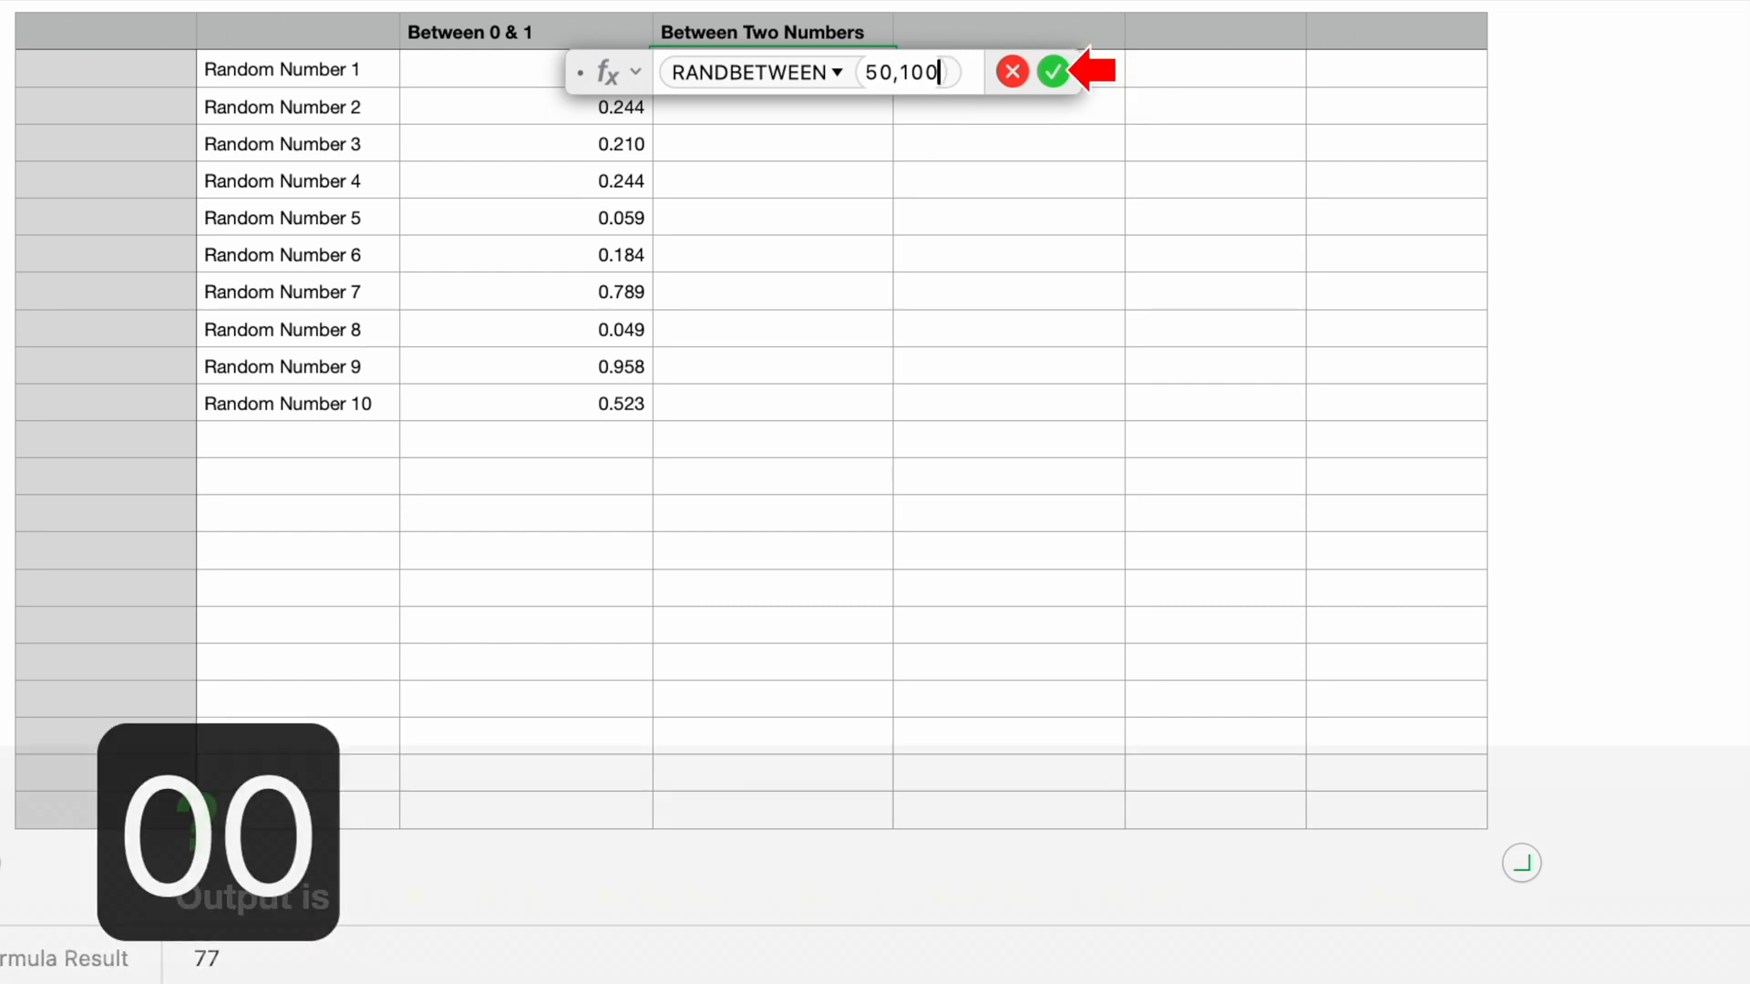
# Step: Confirm the formula, then revise it to RANDBETWEEN(5000,10000)÷100 for decimal results
pyautogui.click(1052, 72)
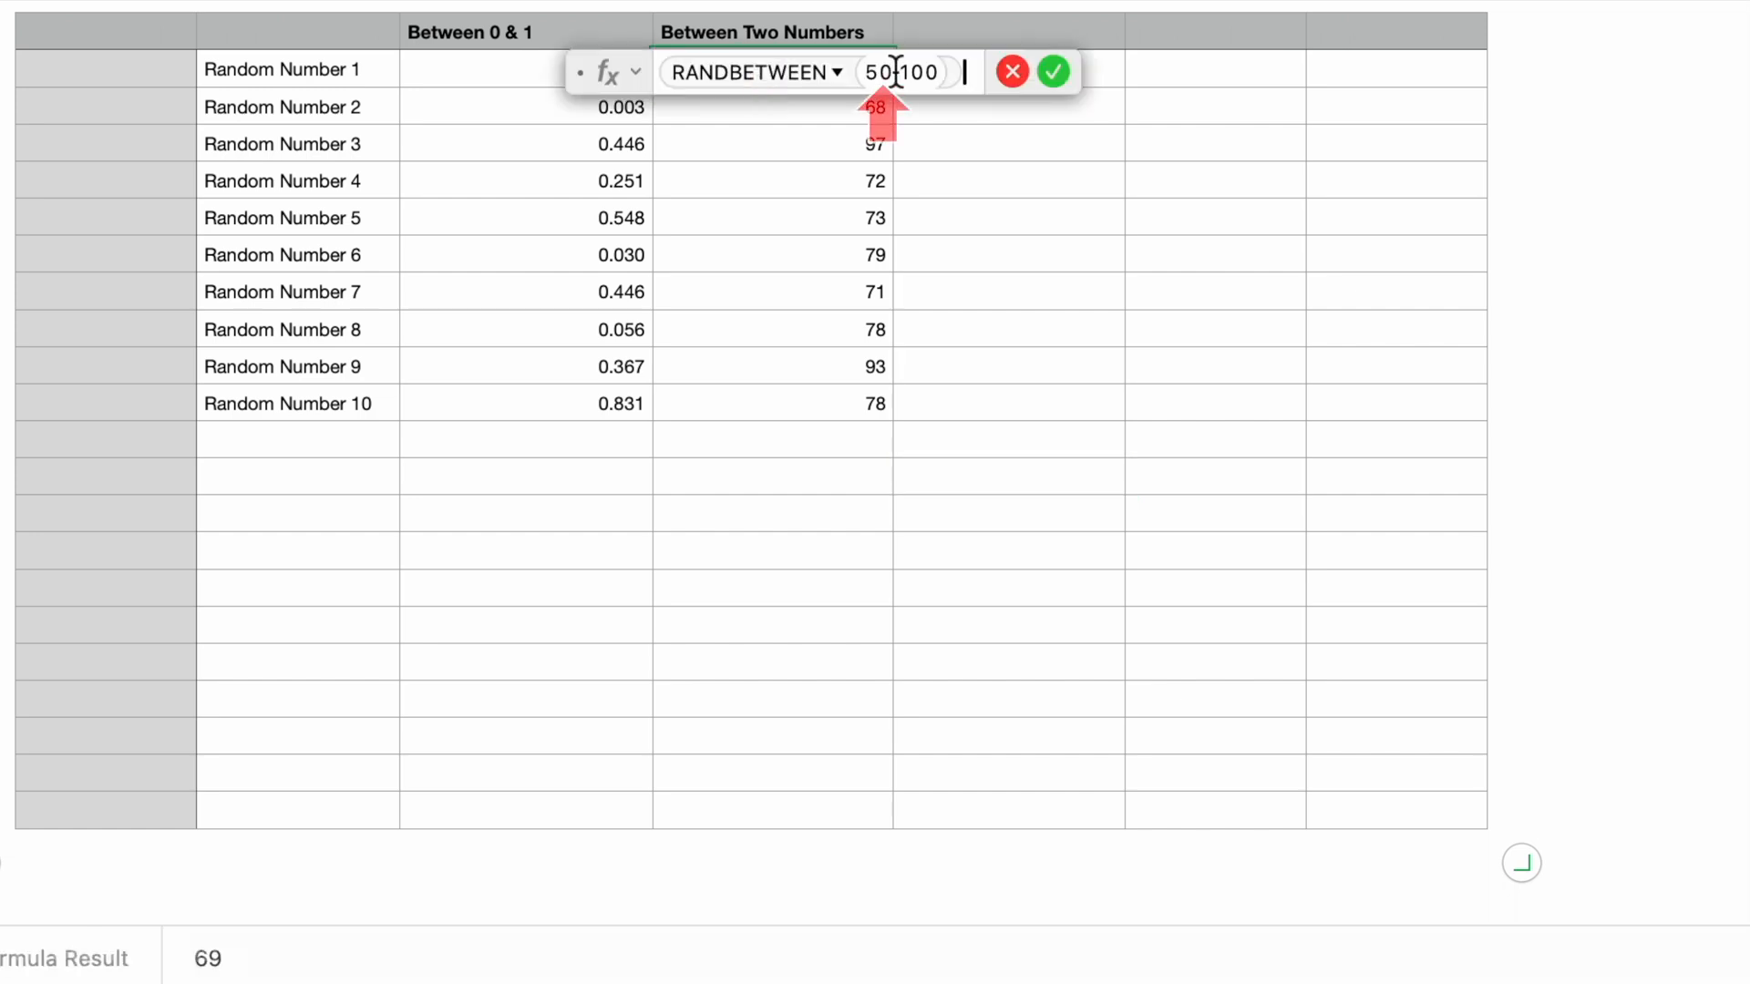
pyautogui.write('00')
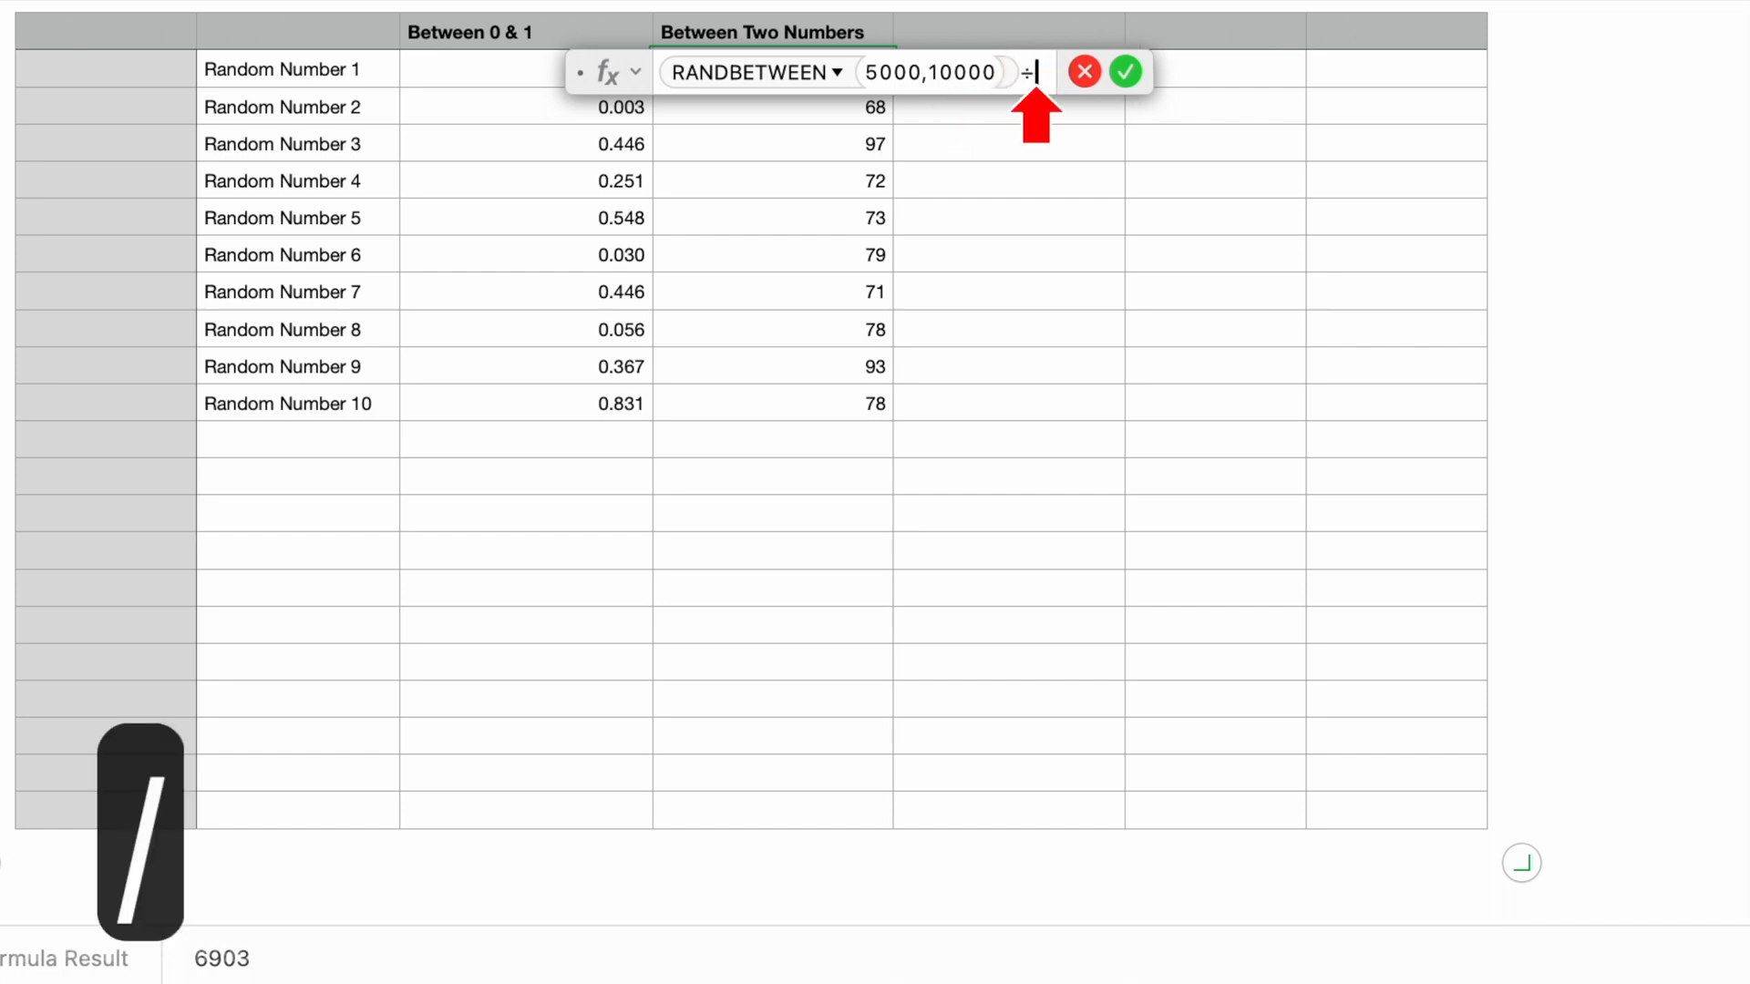
pyautogui.write('100')
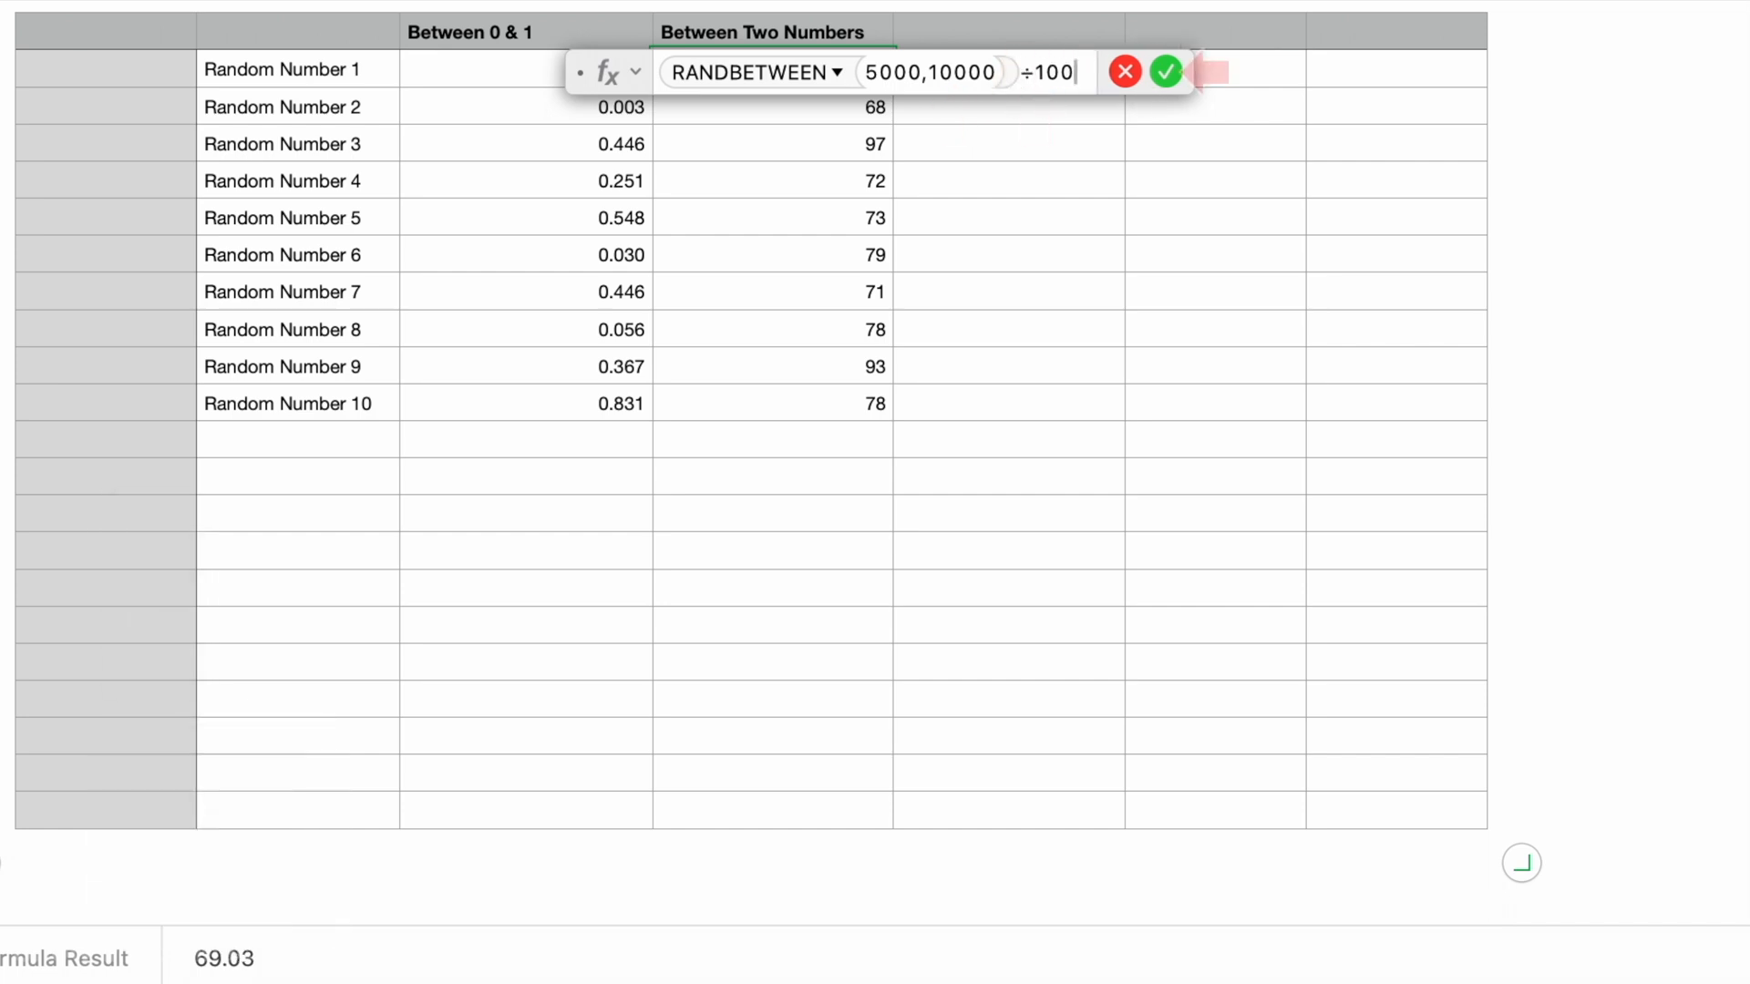
pyautogui.click(1165, 71)
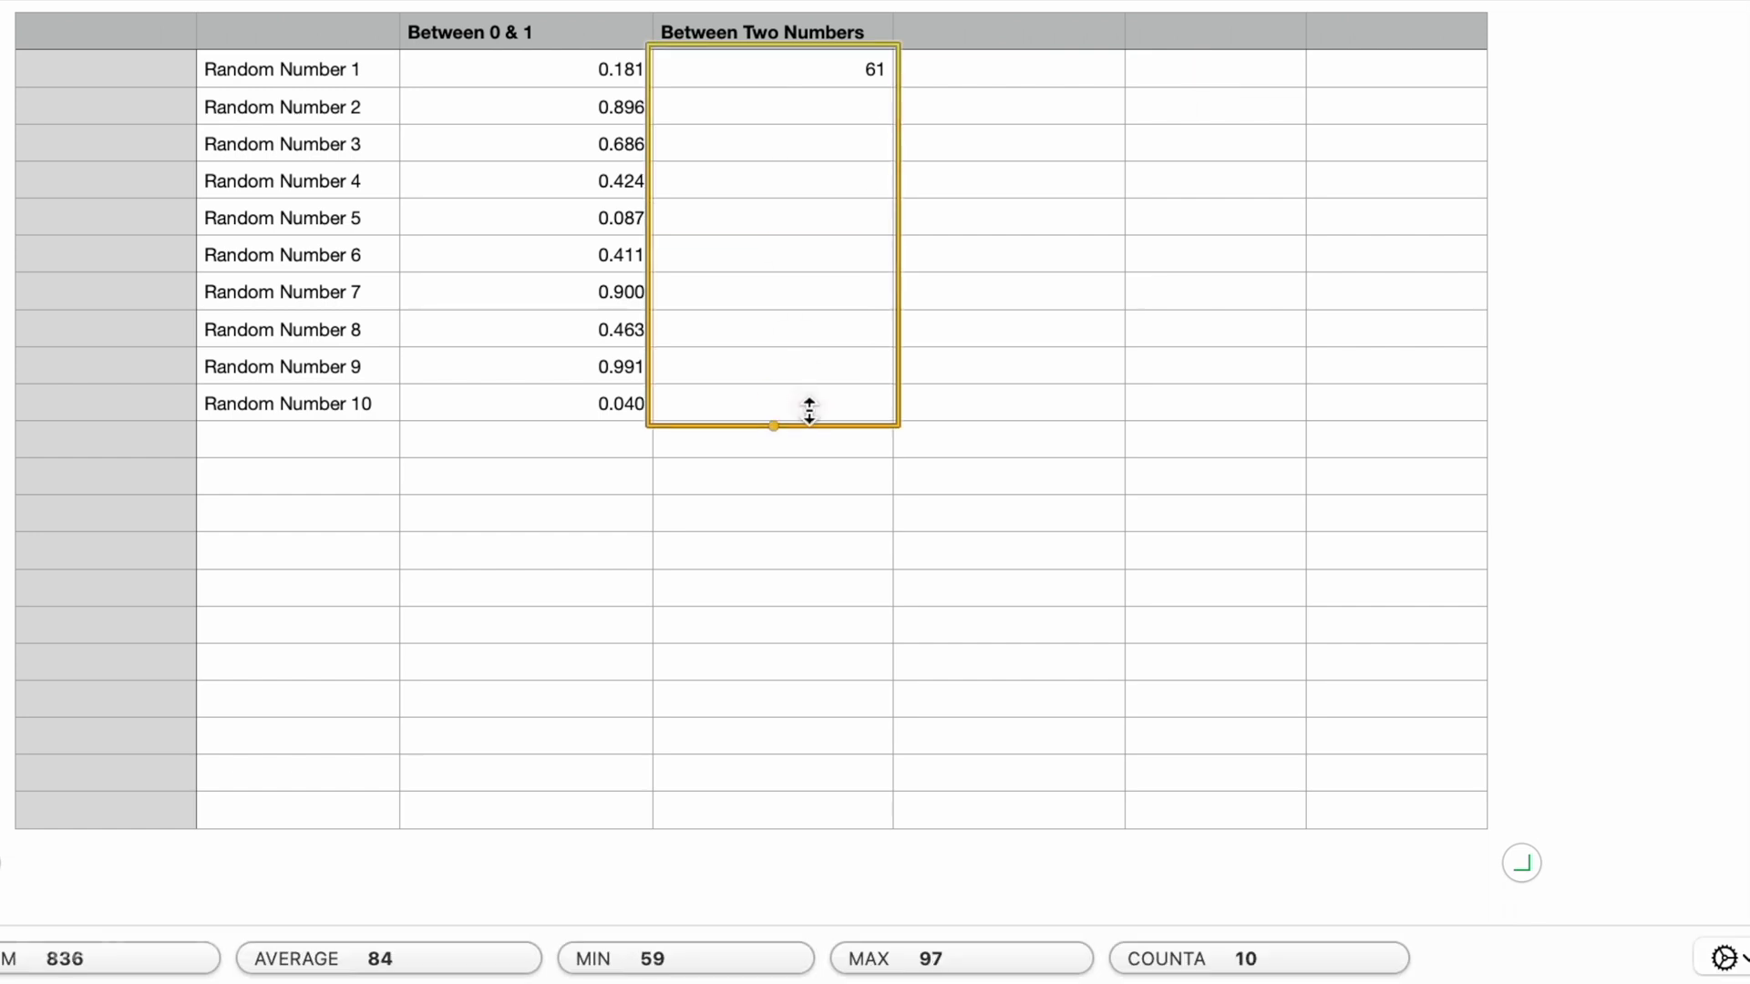